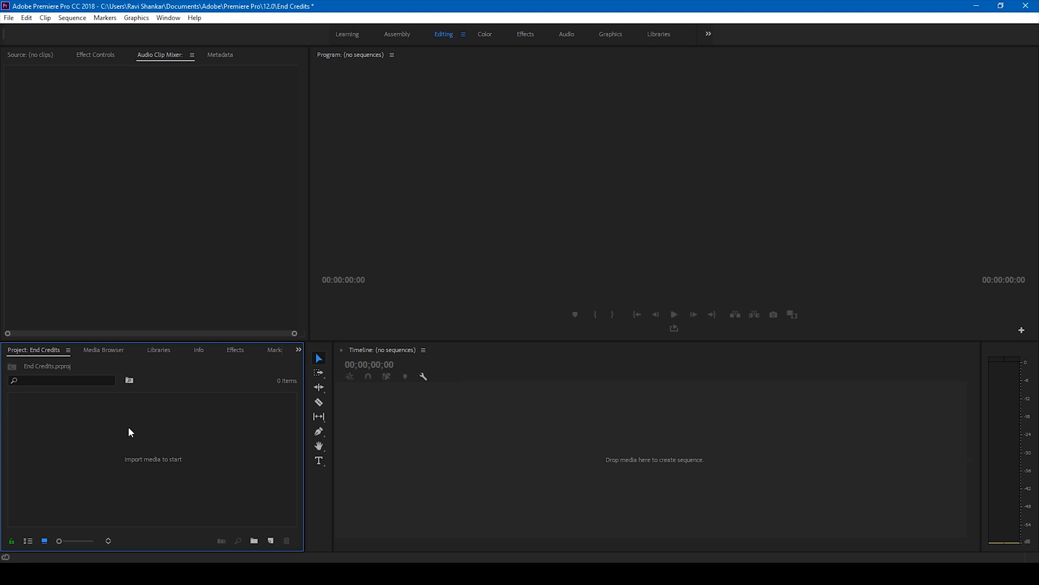
- Add a Black Video item at the default 1920×1080 size and frame rate via New Item
right_click(131, 432)
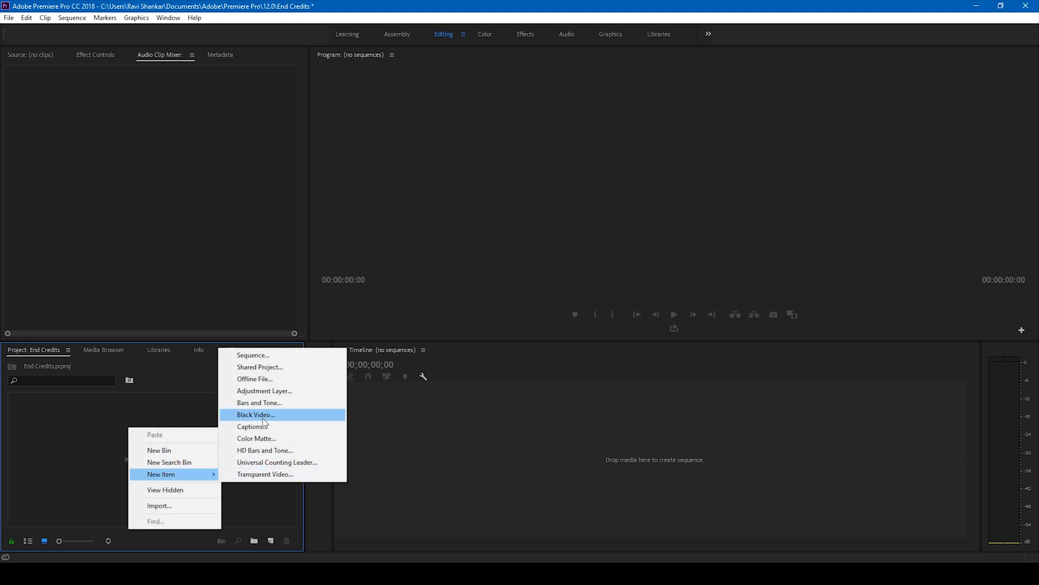
click(256, 414)
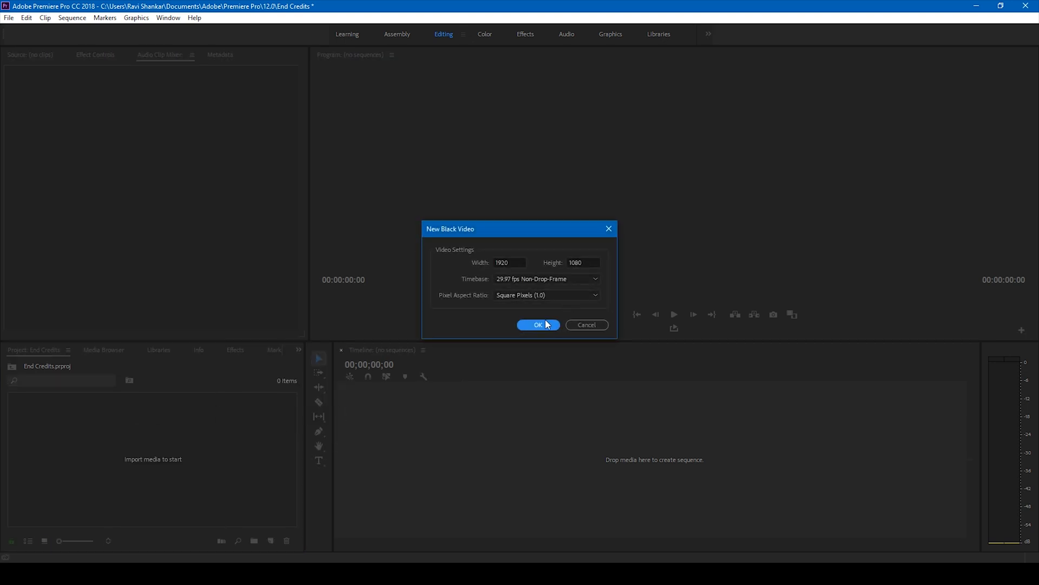
click(538, 325)
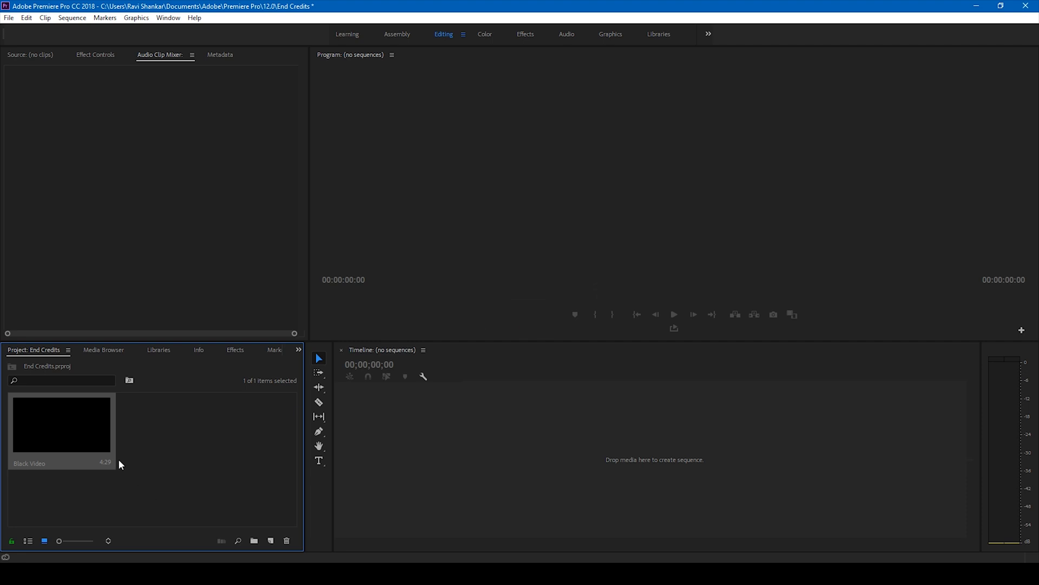
mouse_move(299, 443)
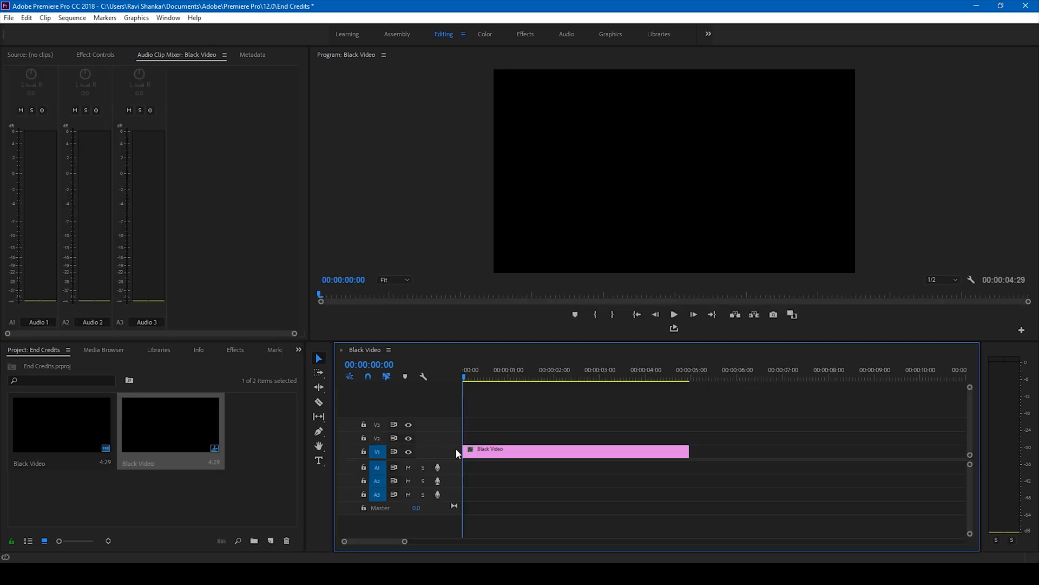
mouse_move(408, 543)
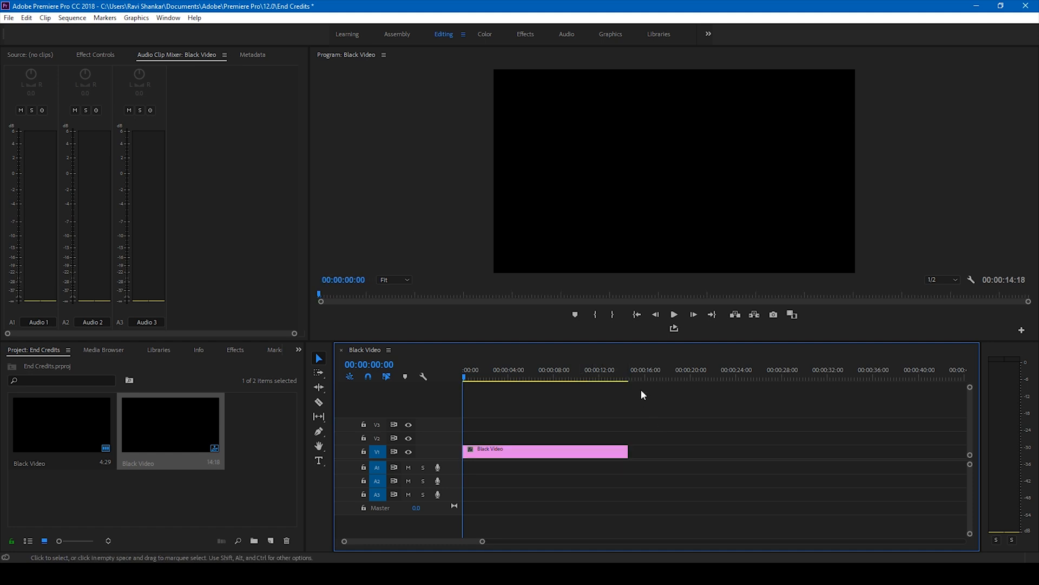
mouse_move(474, 452)
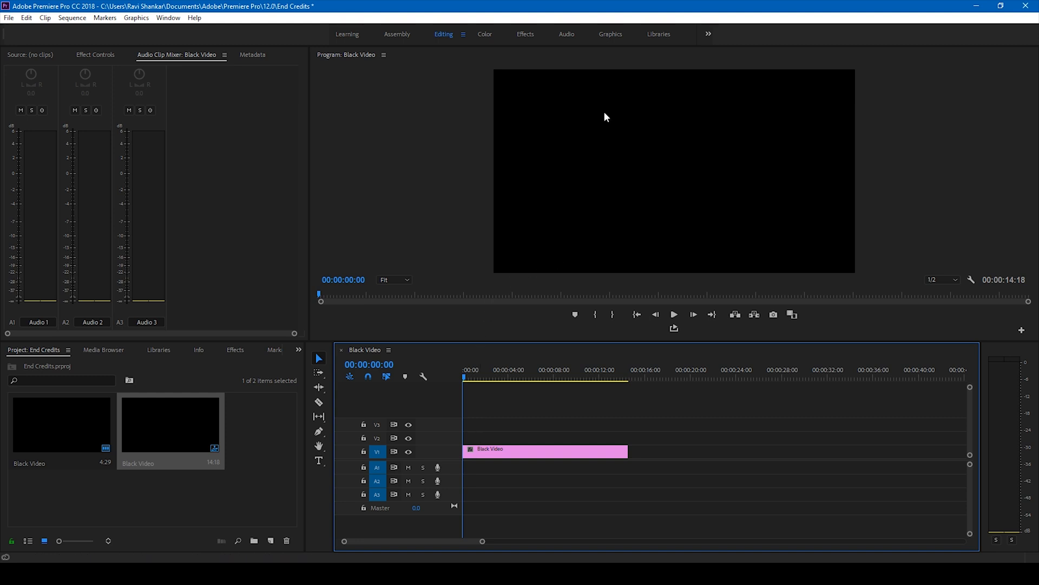
mouse_move(334, 454)
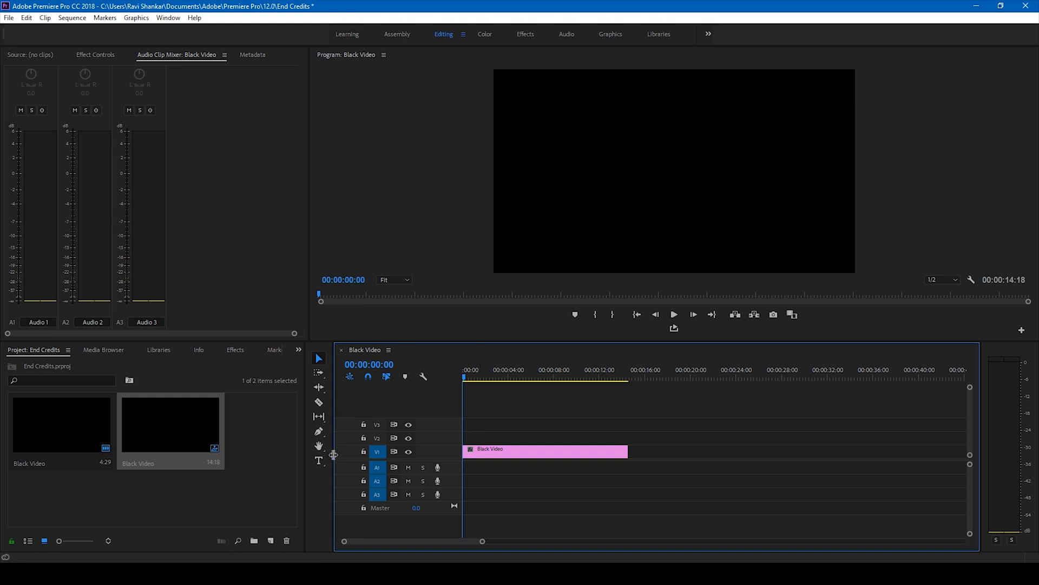
- Start a text layer near the top of the frame and copy the crew credits list from Notepad into it
click(318, 461)
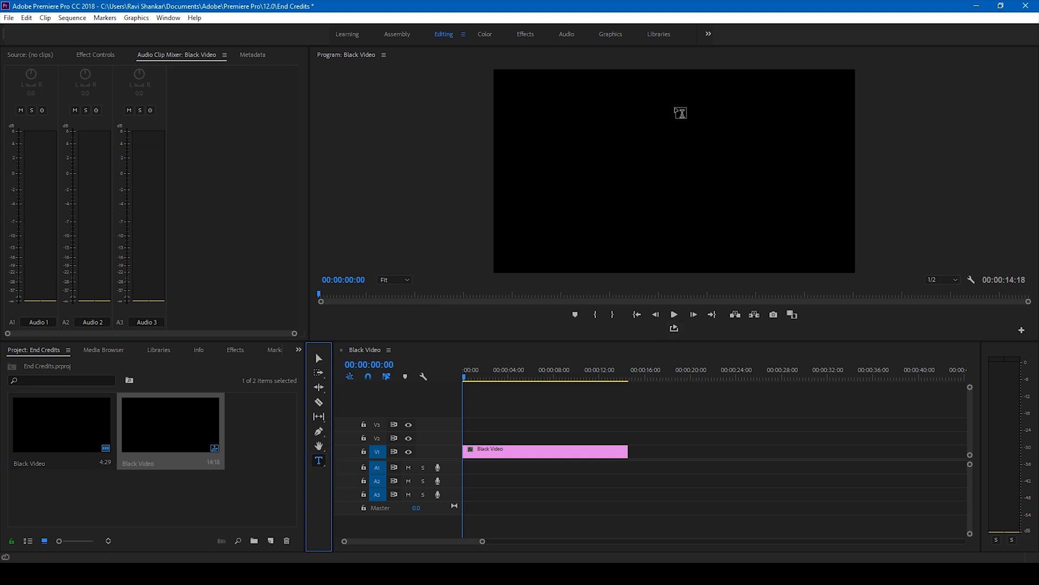
mouse_move(628, 91)
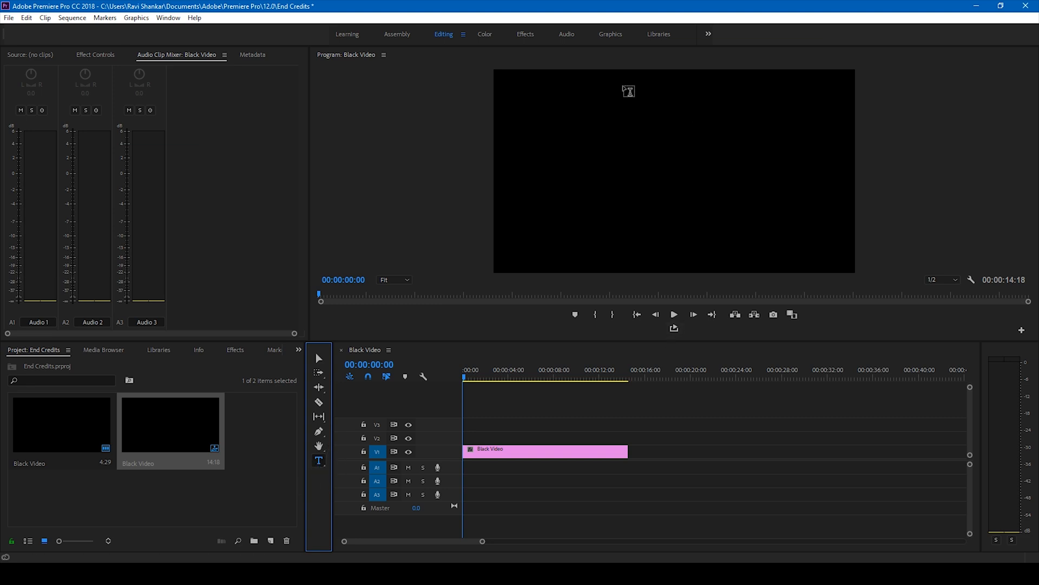
click(623, 86)
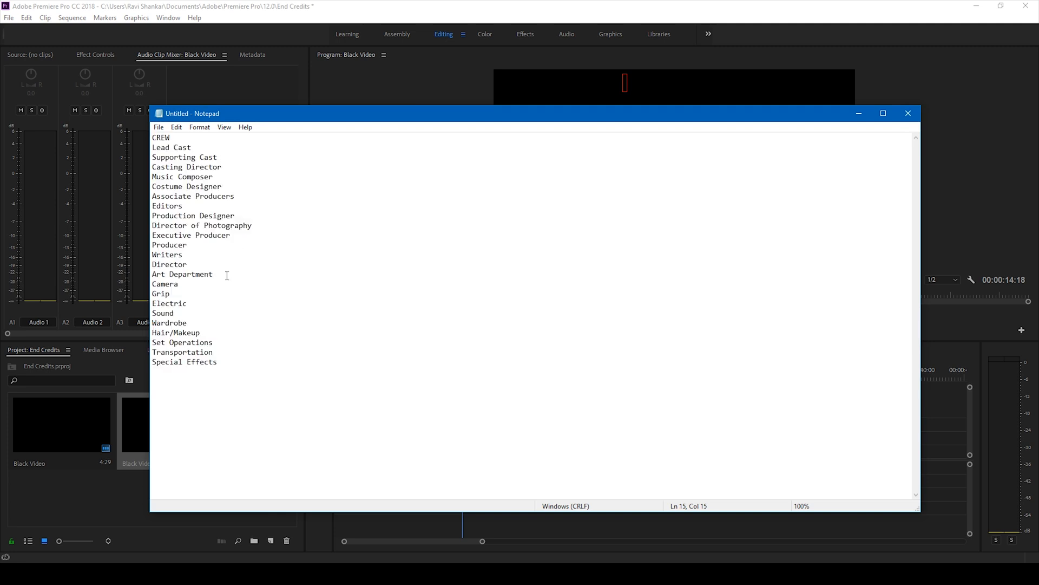
key(ctrl+a)
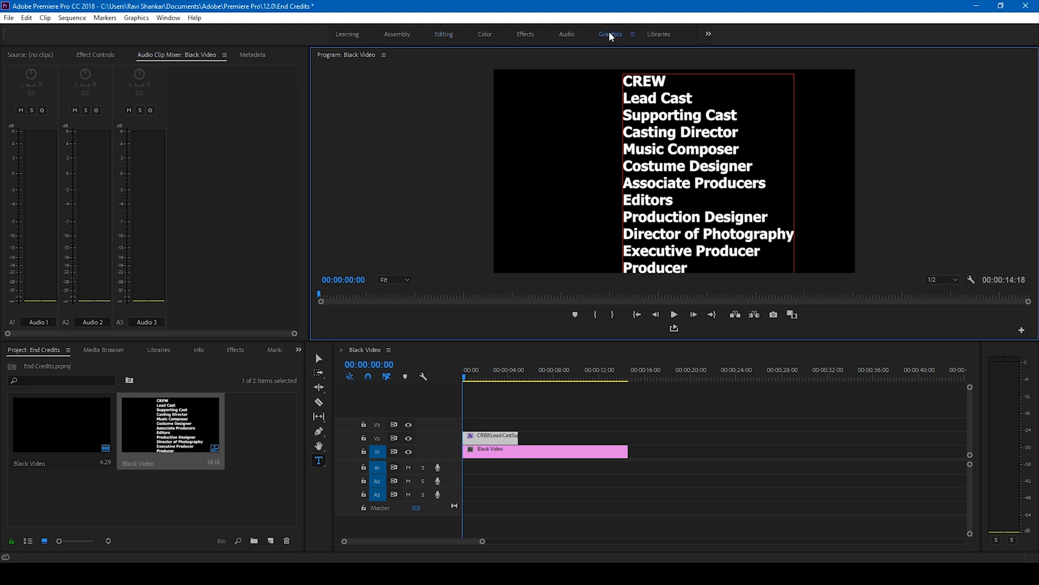
- Switch to the Graphics workspace and bring up Essential Graphics from the Window menu
click(609, 34)
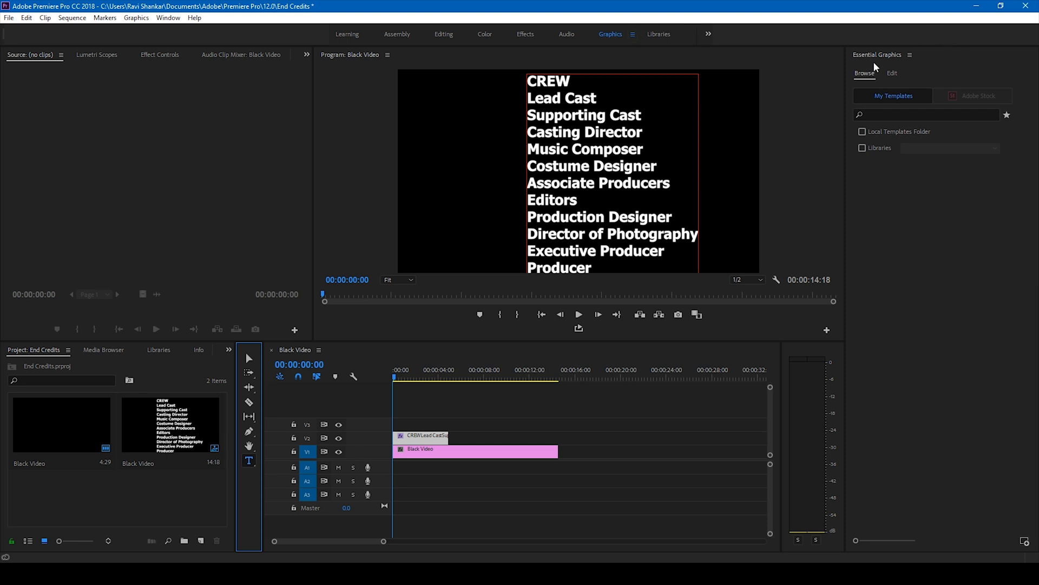
click(167, 17)
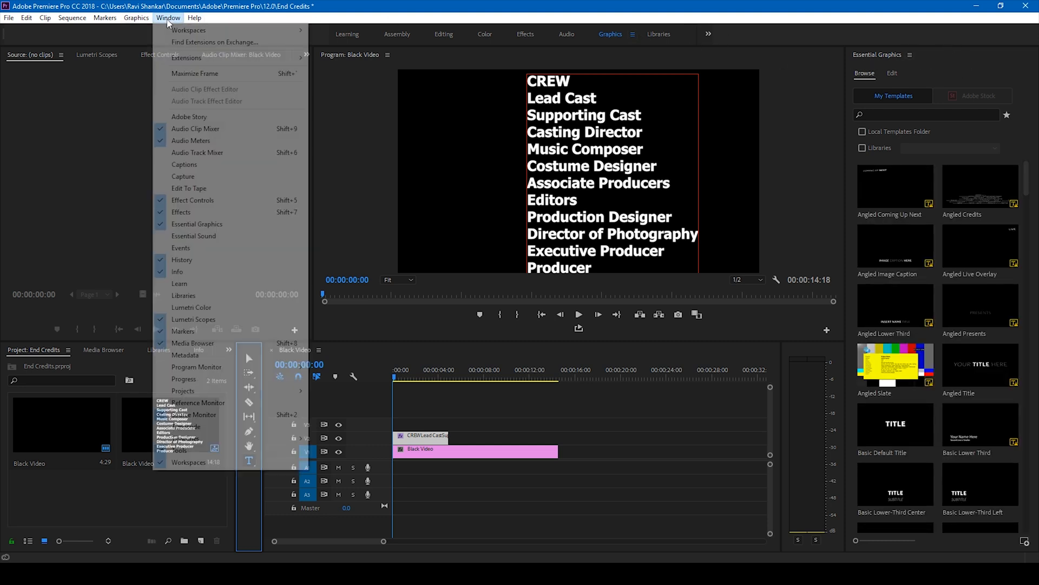
mouse_move(196, 223)
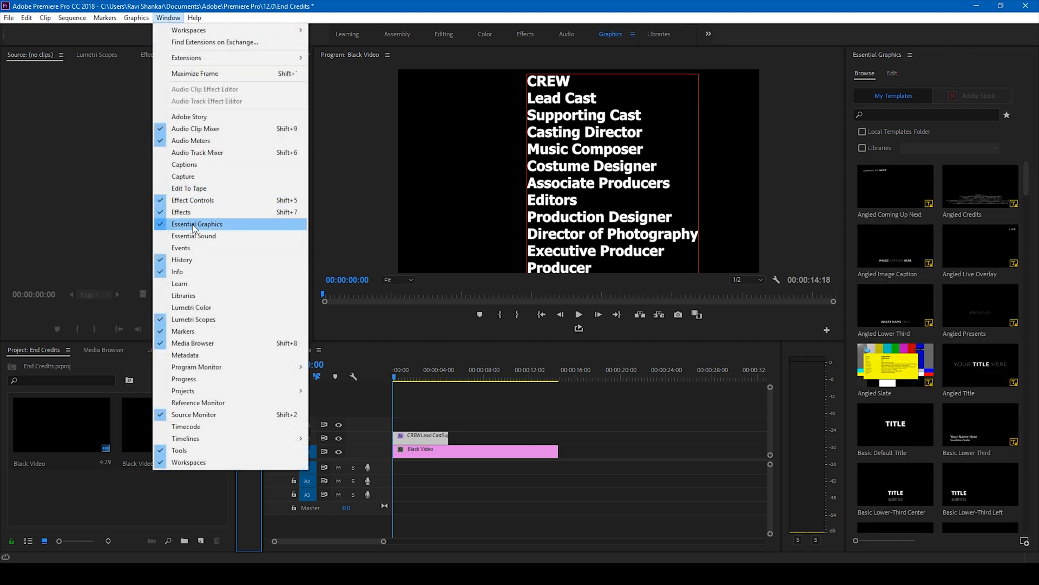
mouse_move(472, 186)
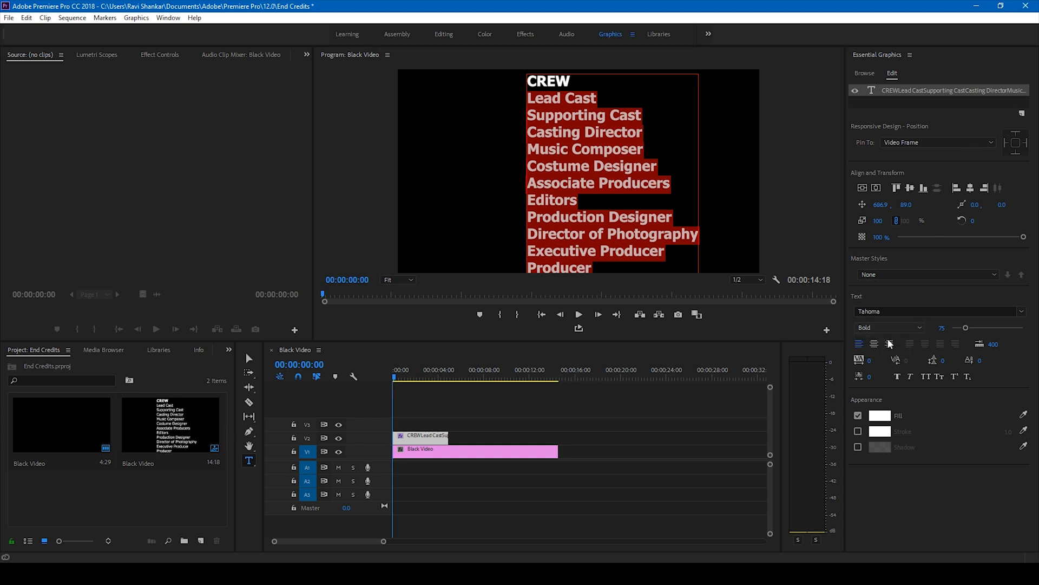
- Set the credit lines to Regular weight, center-align them, and select the CREW heading for bold 75 styling
click(888, 327)
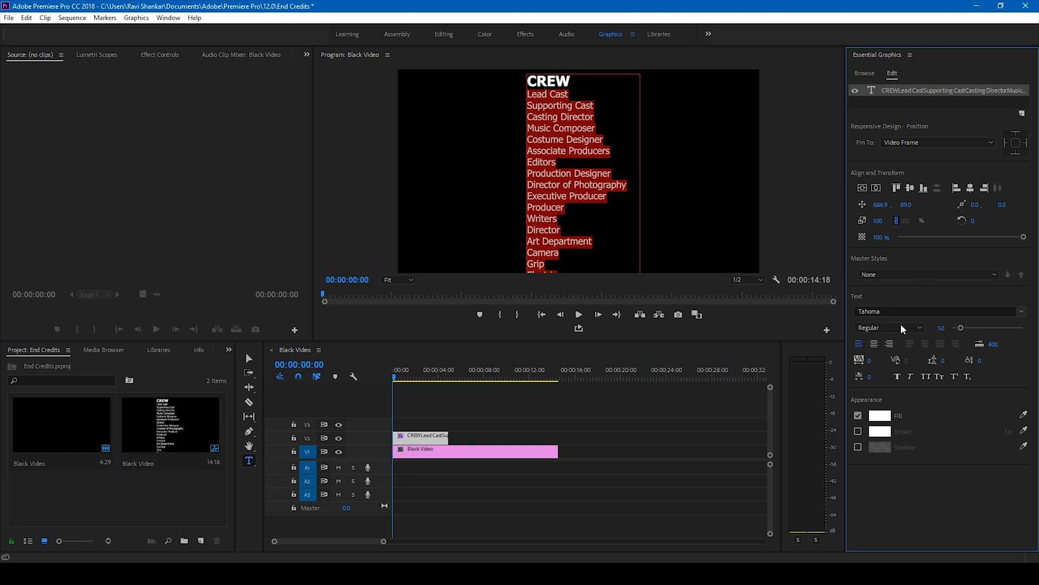
click(875, 345)
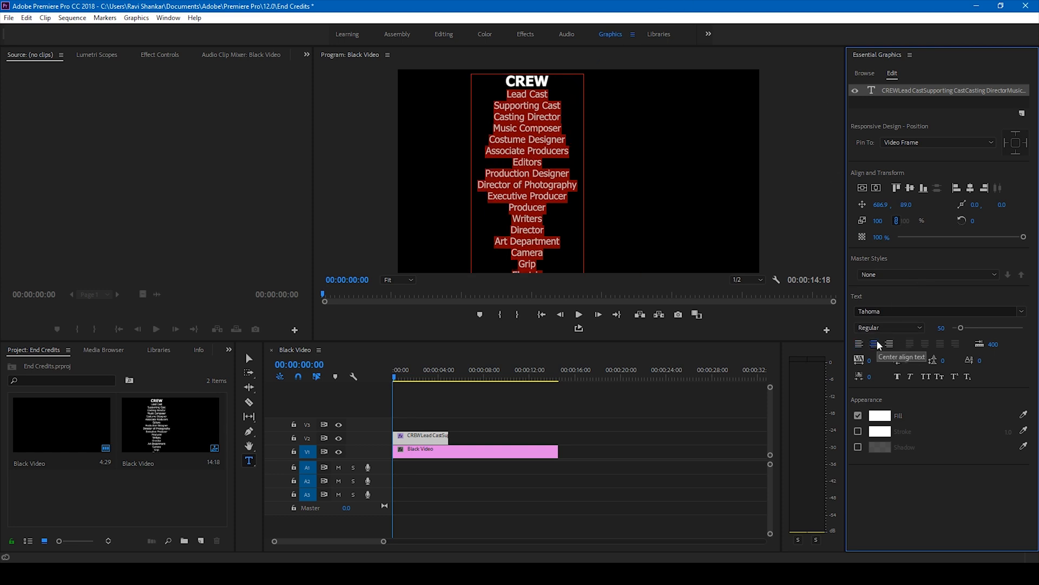
mouse_move(332, 351)
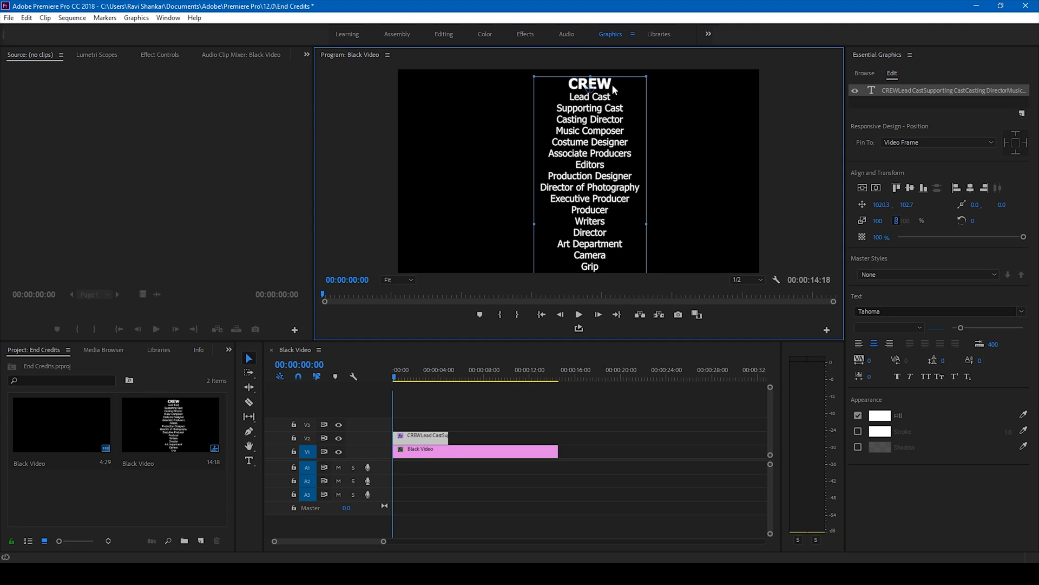
click(880, 416)
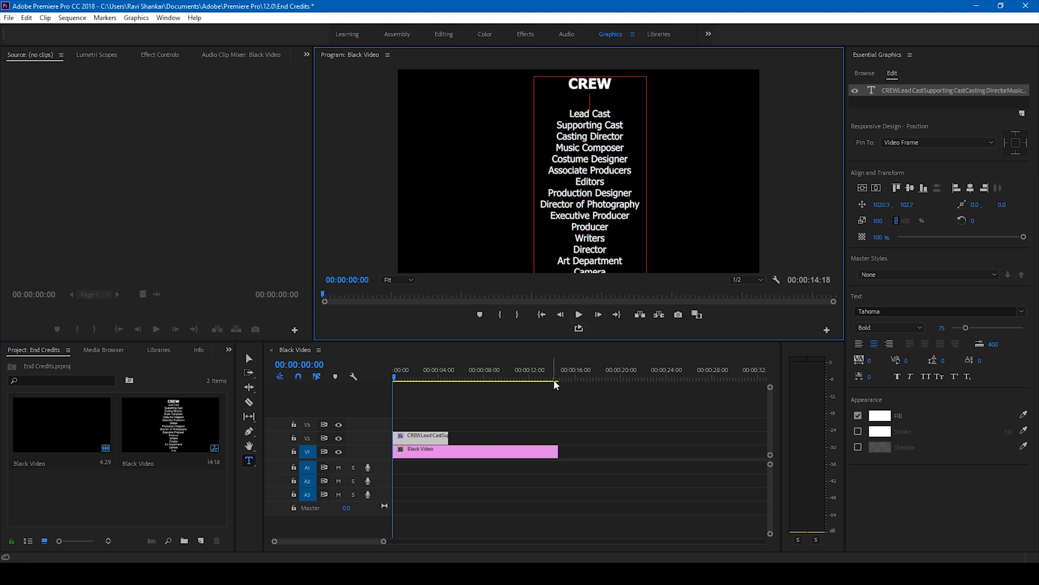
mouse_move(851, 241)
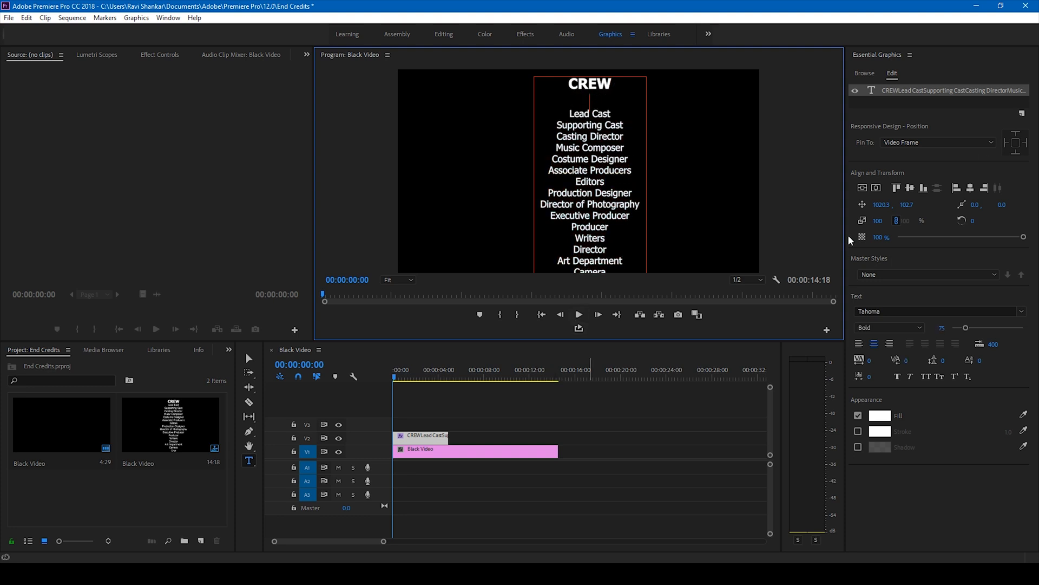
mouse_move(923, 109)
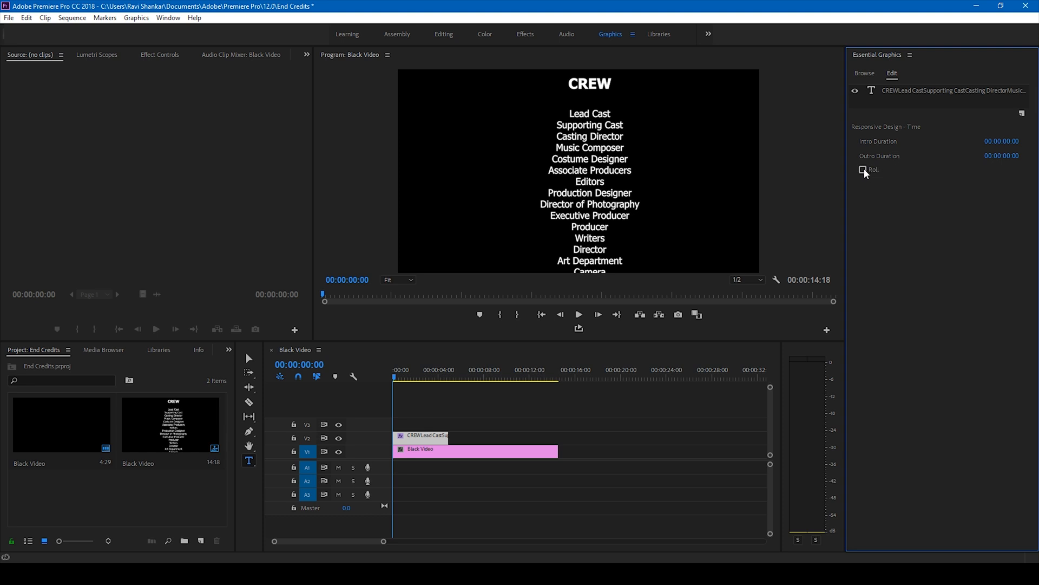
- Enable Roll on the credits text, play it back, and pause where the oversized last lines appear
click(863, 170)
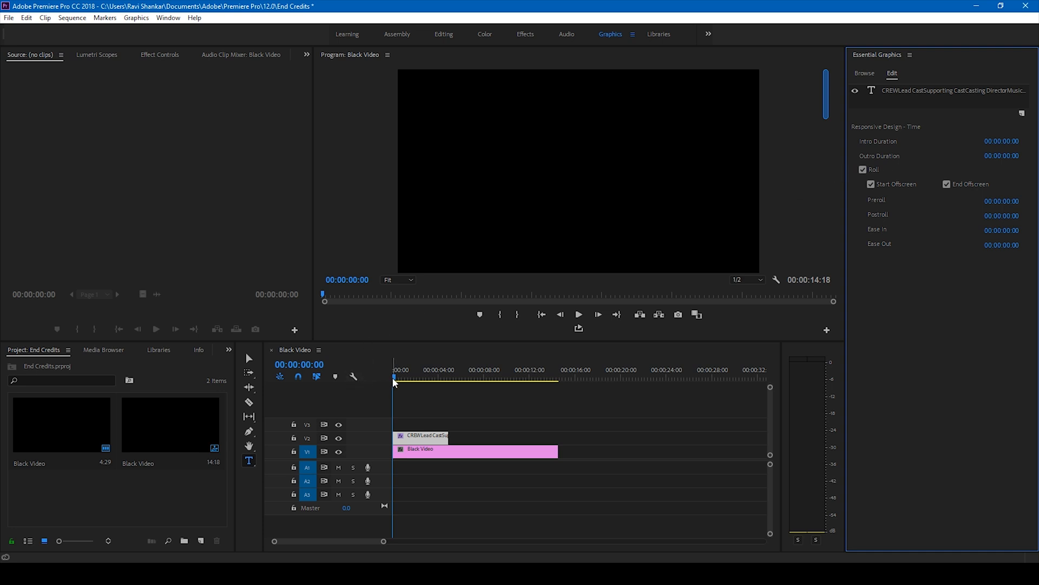
click(577, 314)
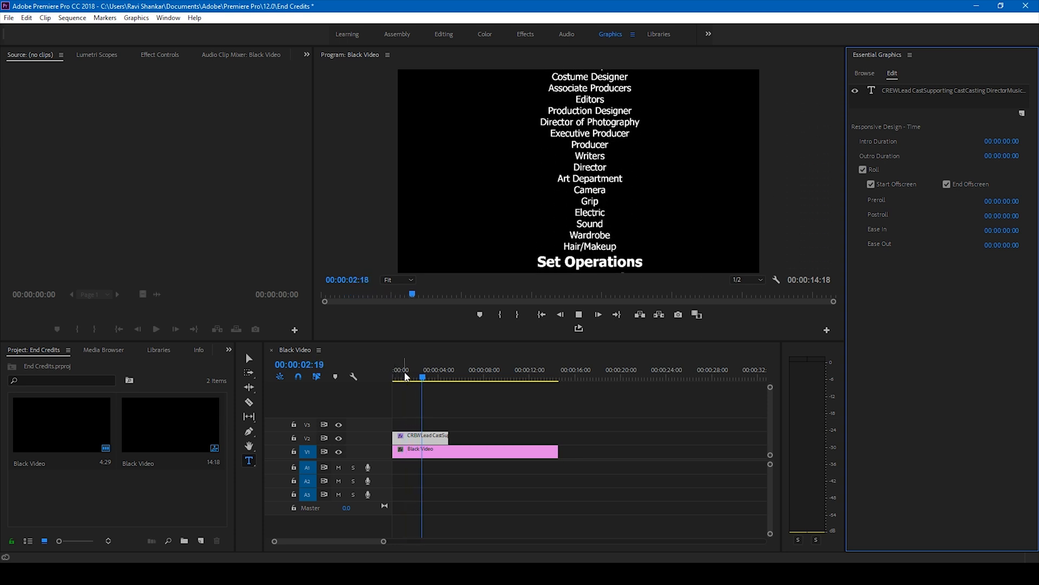
click(595, 314)
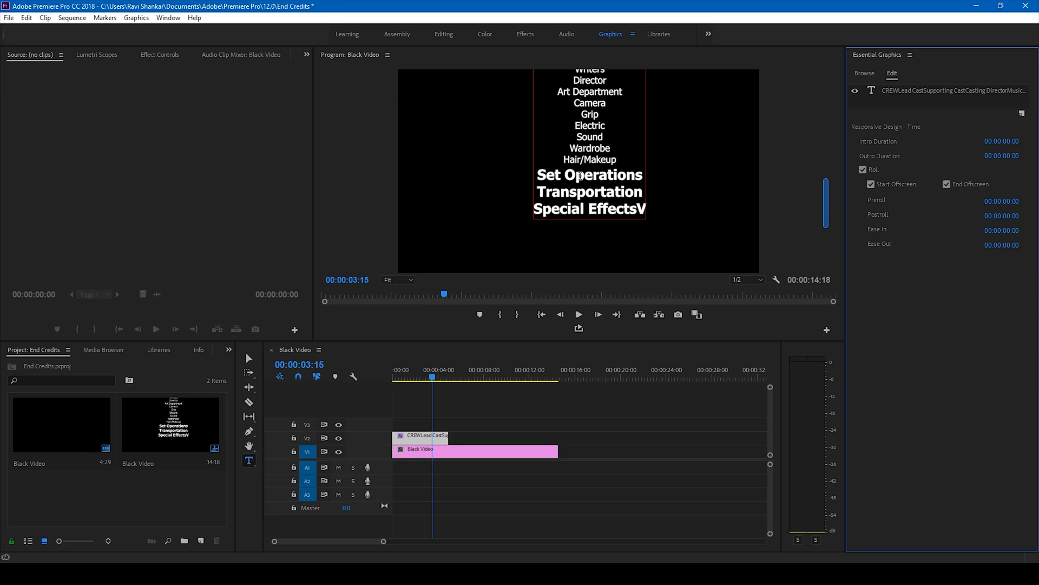
mouse_move(775, 186)
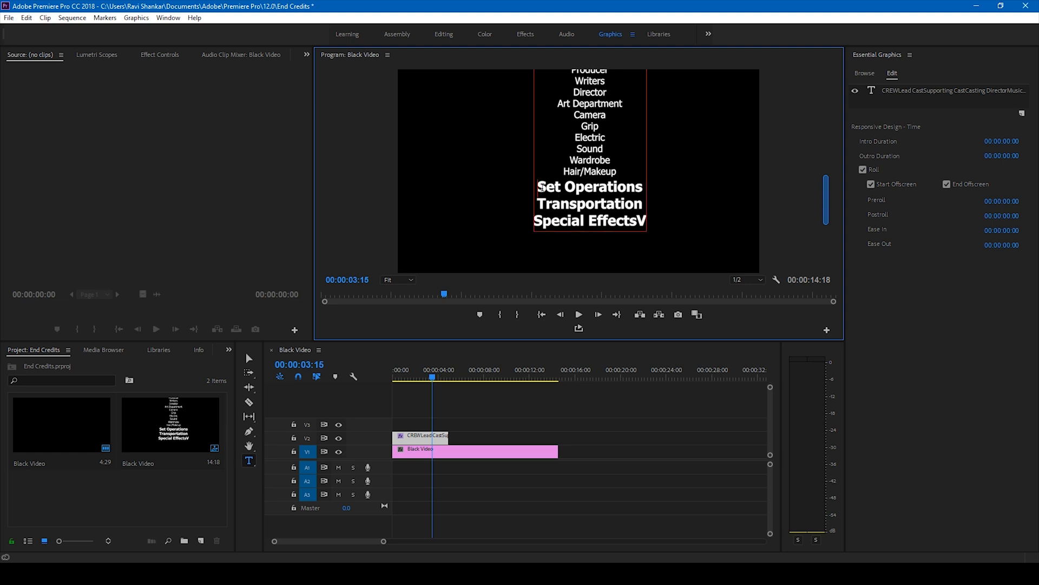
- Select Set Operations, Transportation and Special Effects, lower their size to 75, and leave text editing
click(589, 194)
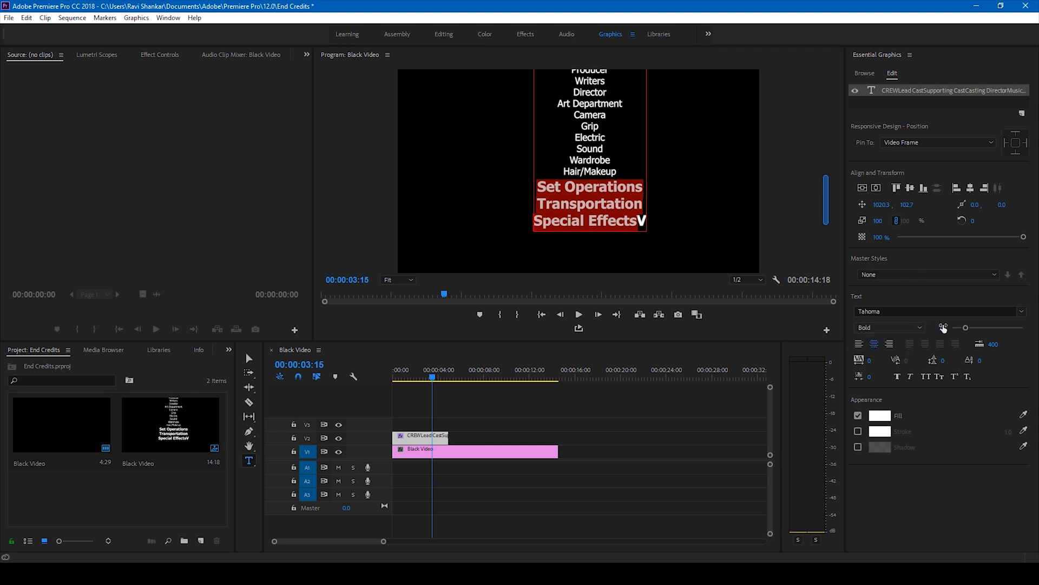
click(891, 327)
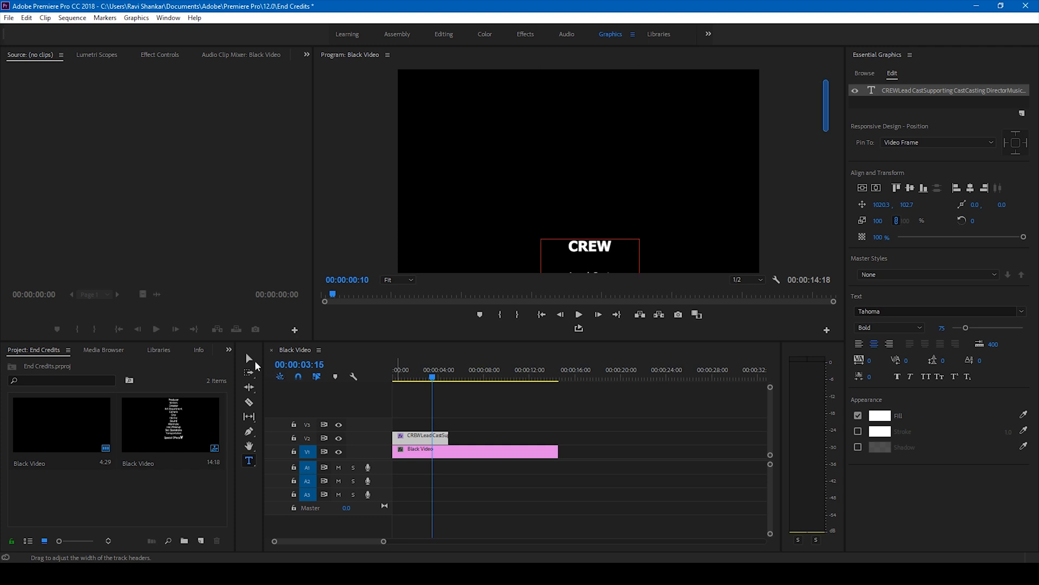
click(397, 378)
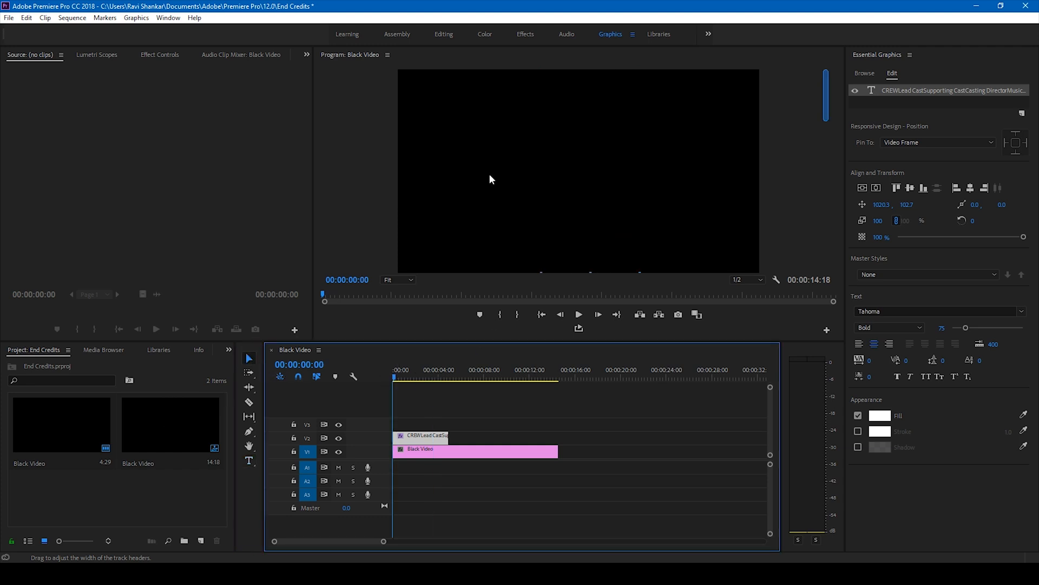
- Play the roll, jump back to about six seconds in, and adjust the credits clip to span the 14-second black clip
click(577, 314)
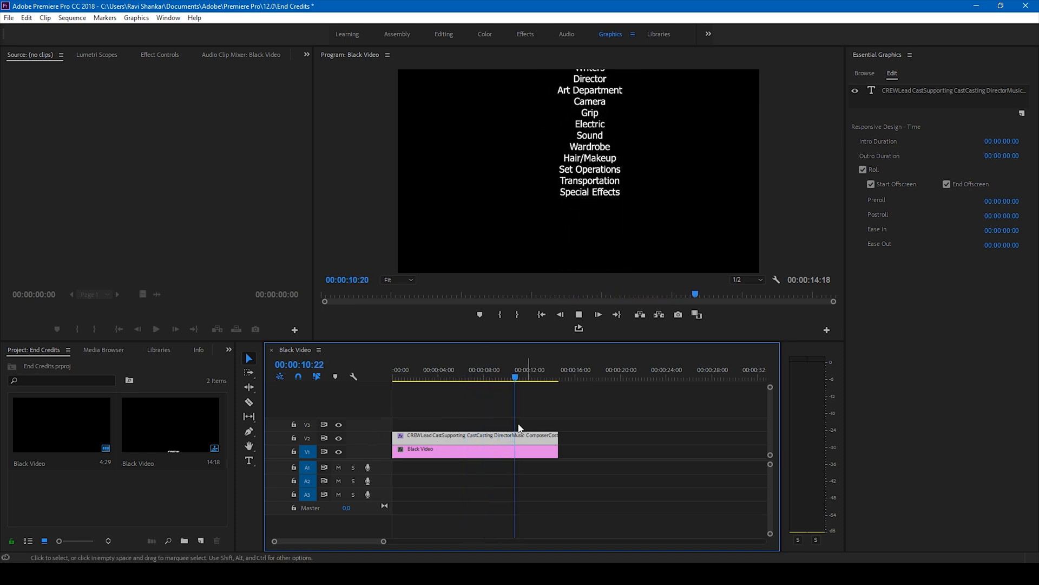
click(463, 377)
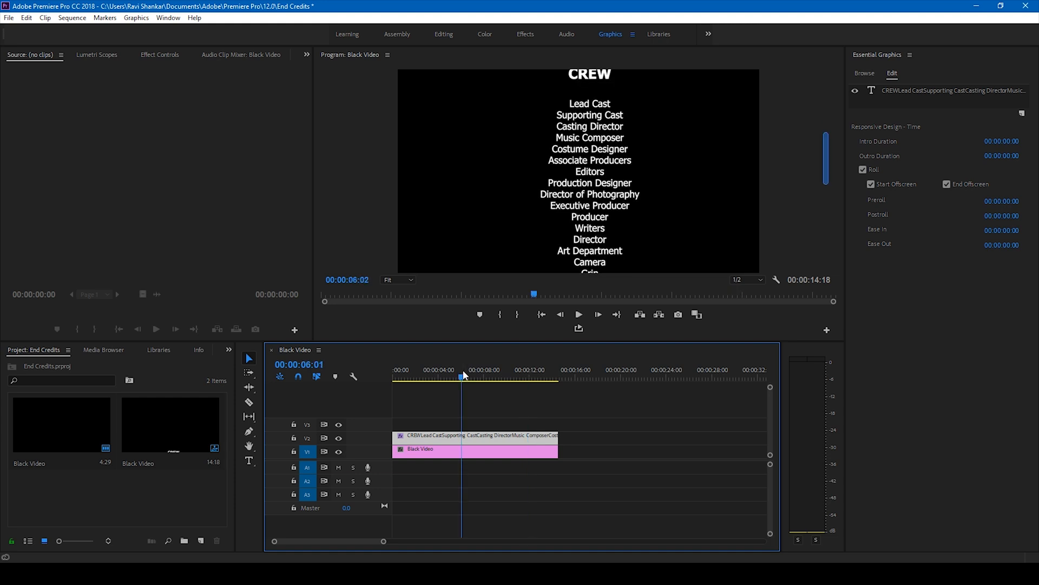
click(871, 184)
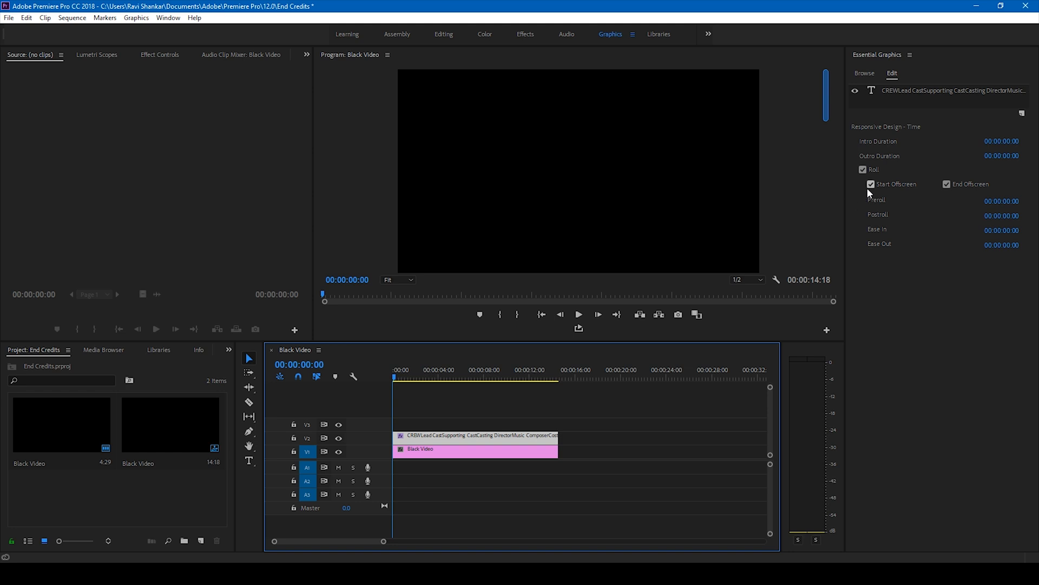
click(871, 184)
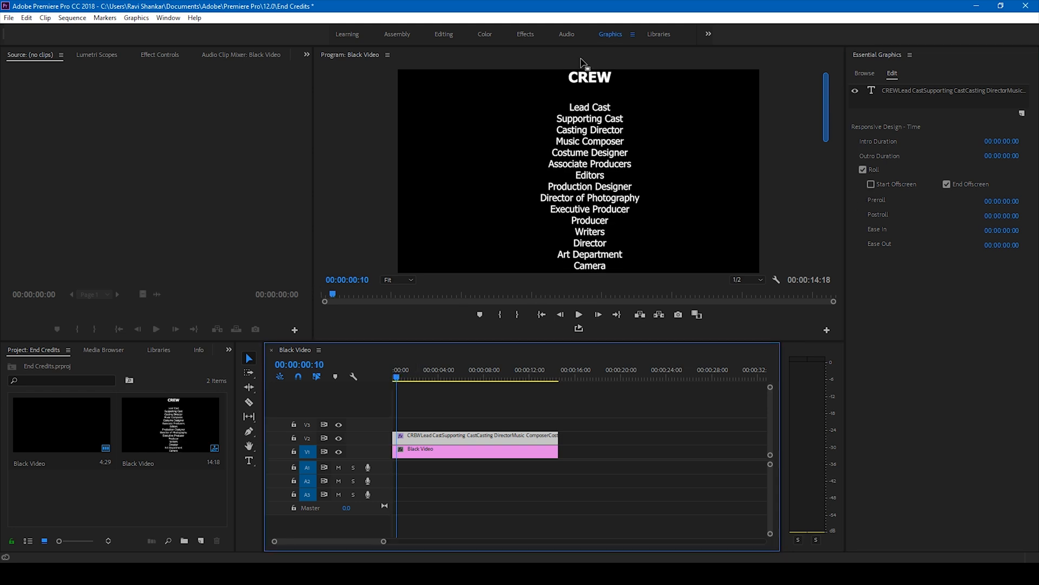
click(394, 378)
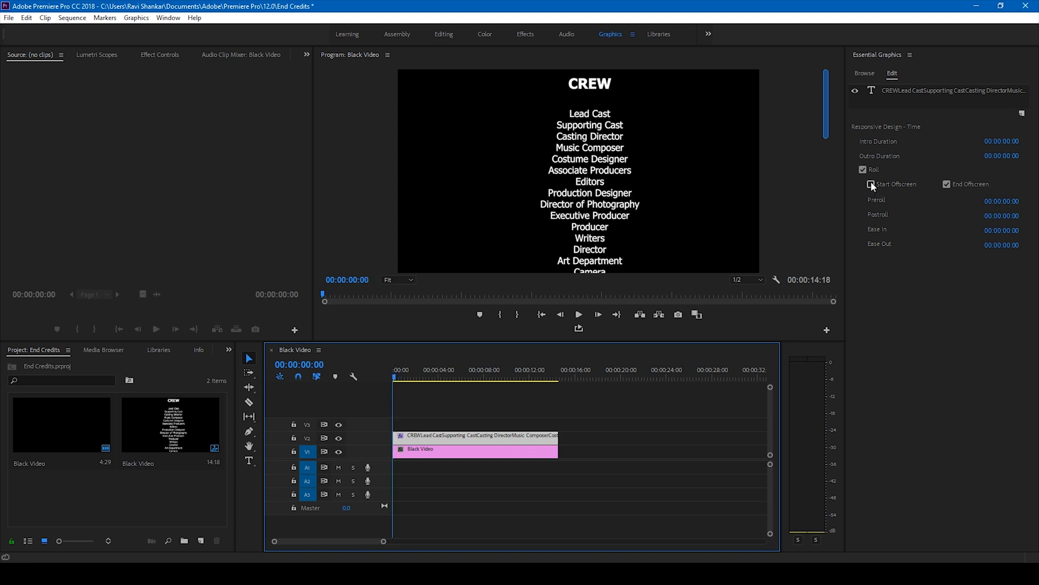
click(871, 184)
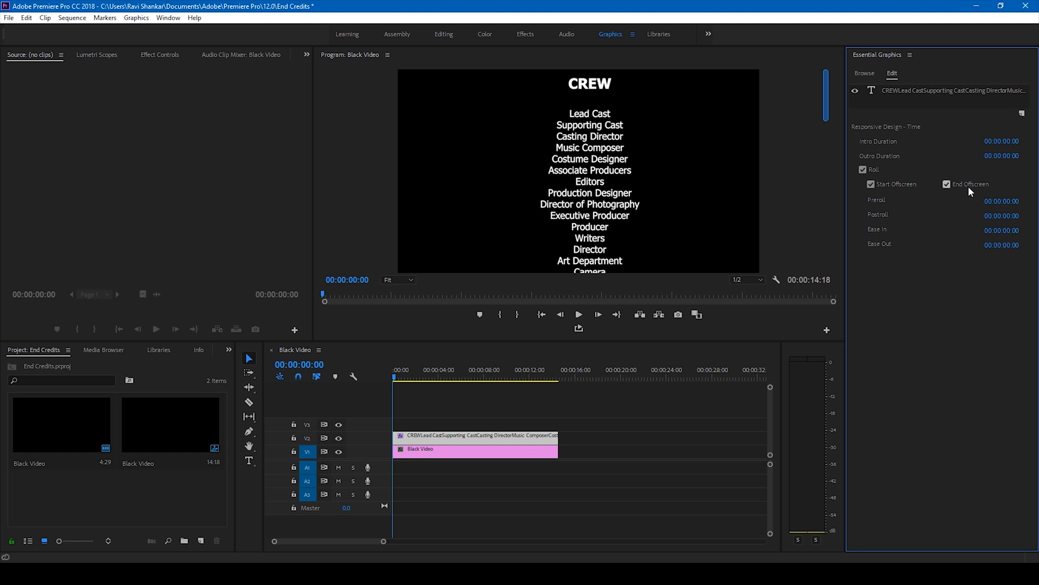
mouse_move(962, 190)
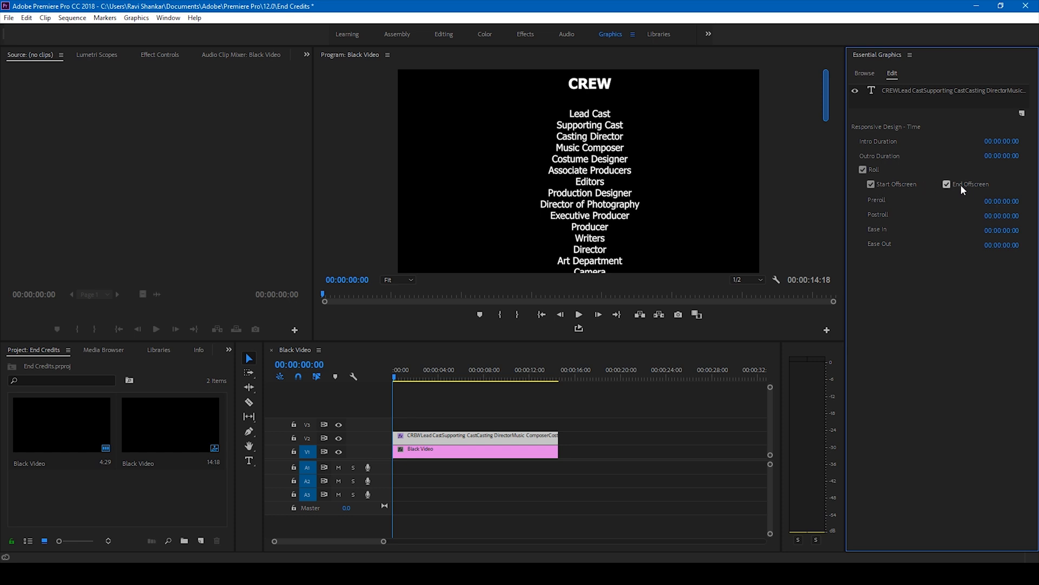
mouse_move(1003, 201)
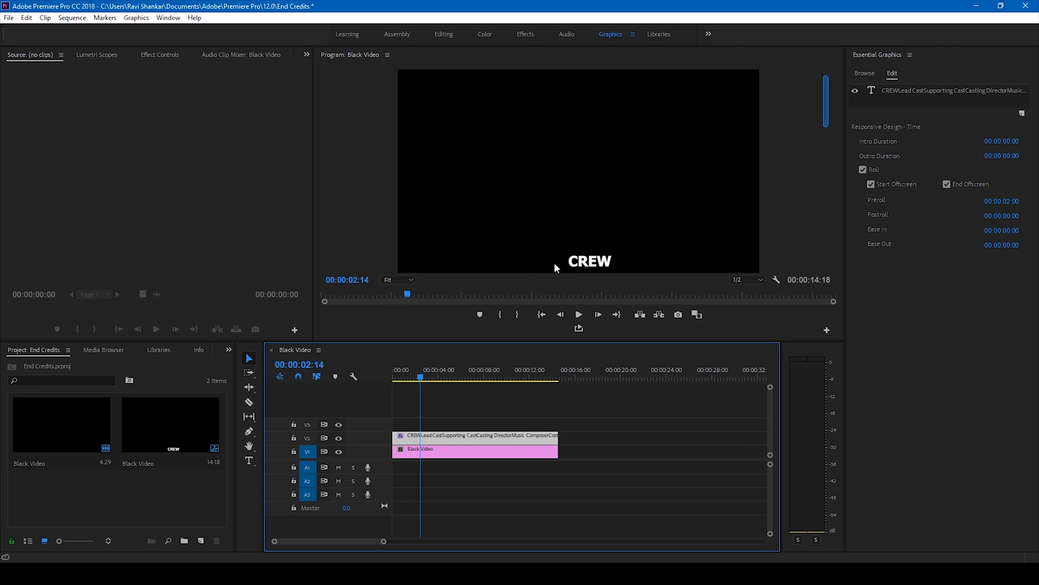
mouse_move(675, 288)
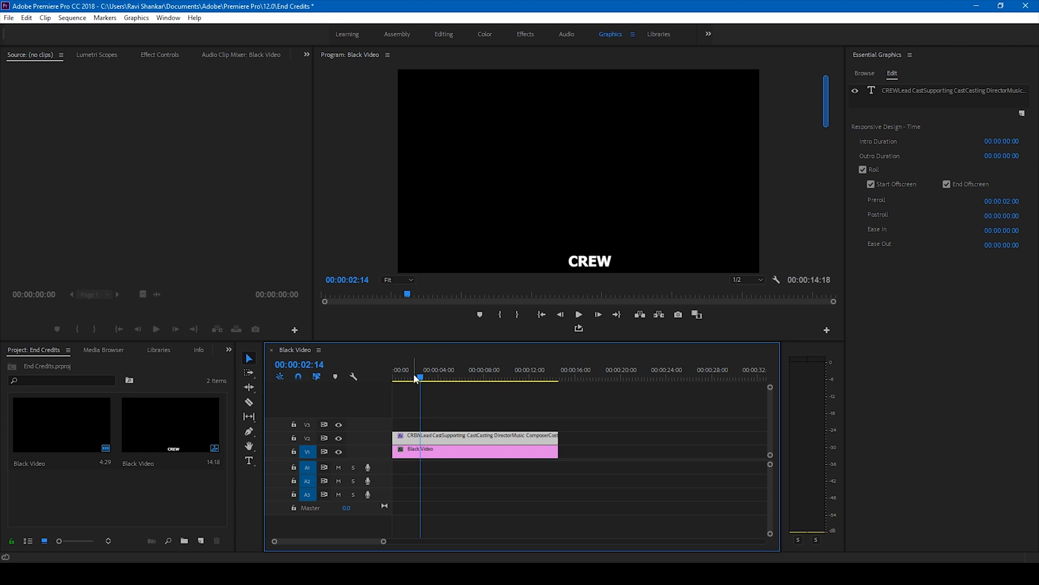
- Preview the roll from near its start to check the 2-second preroll before CREW rises
click(390, 369)
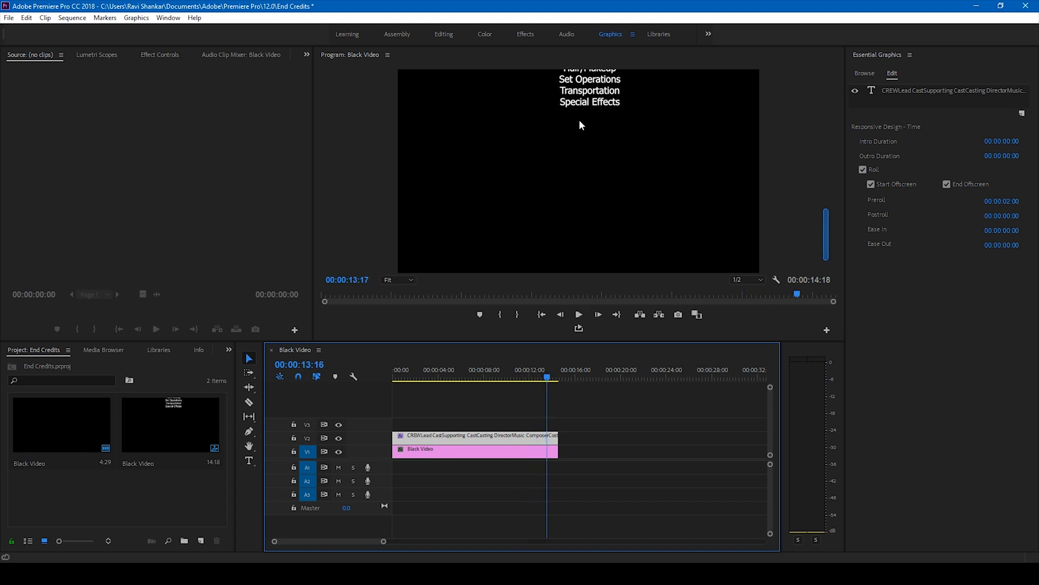
mouse_move(970, 255)
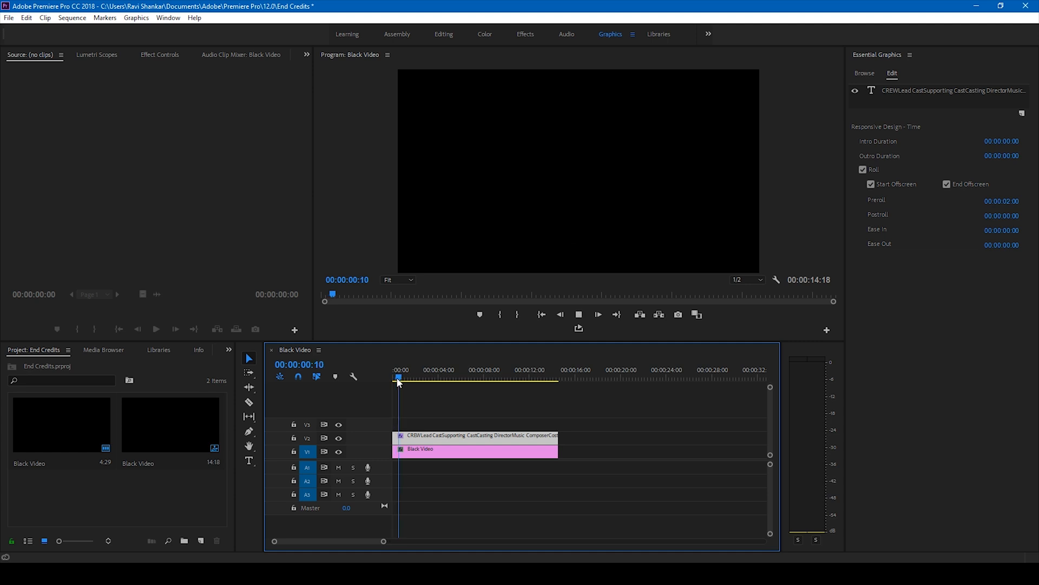
click(542, 314)
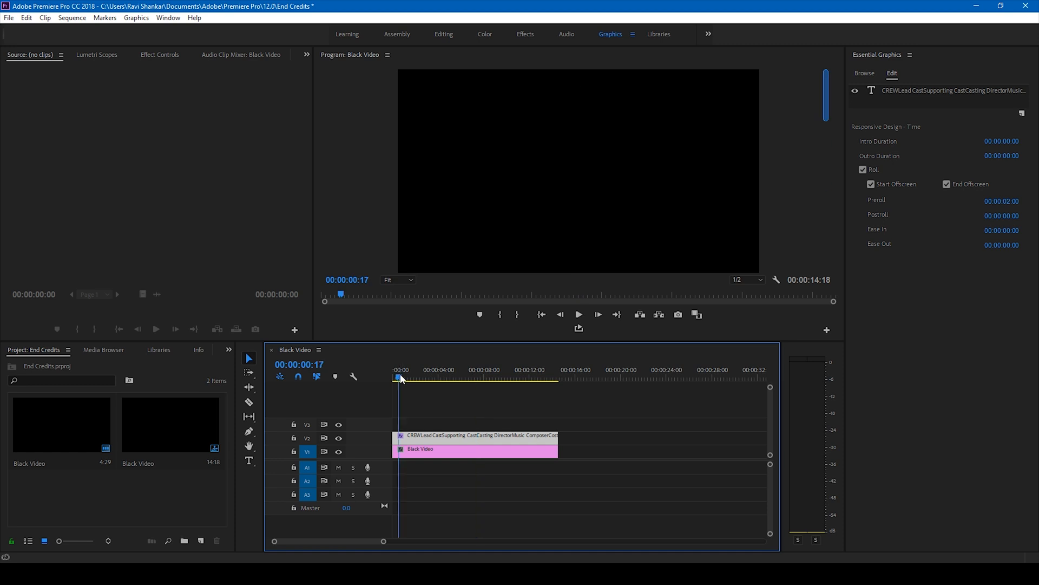
click(577, 314)
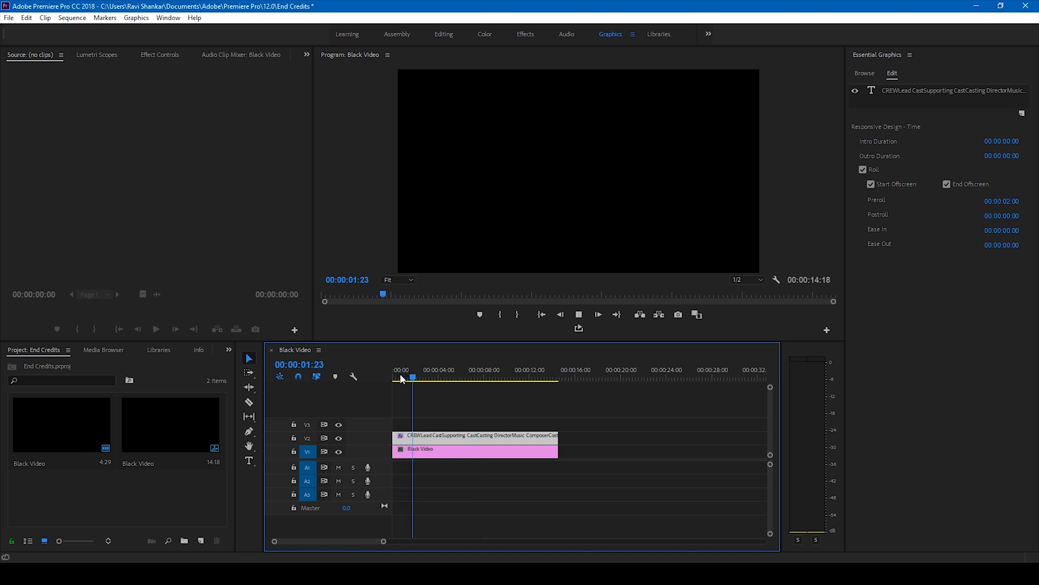
click(399, 378)
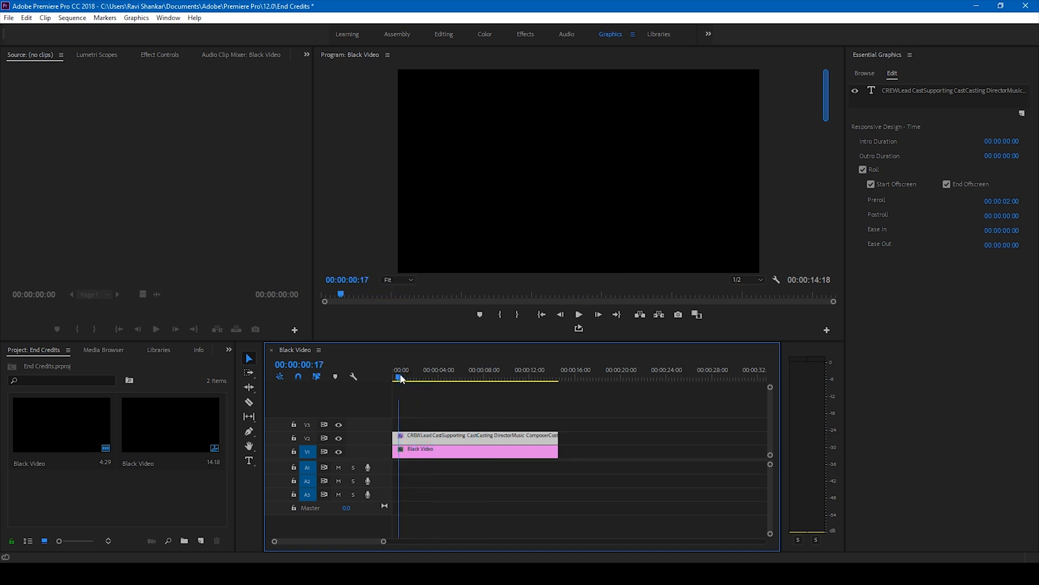
click(577, 314)
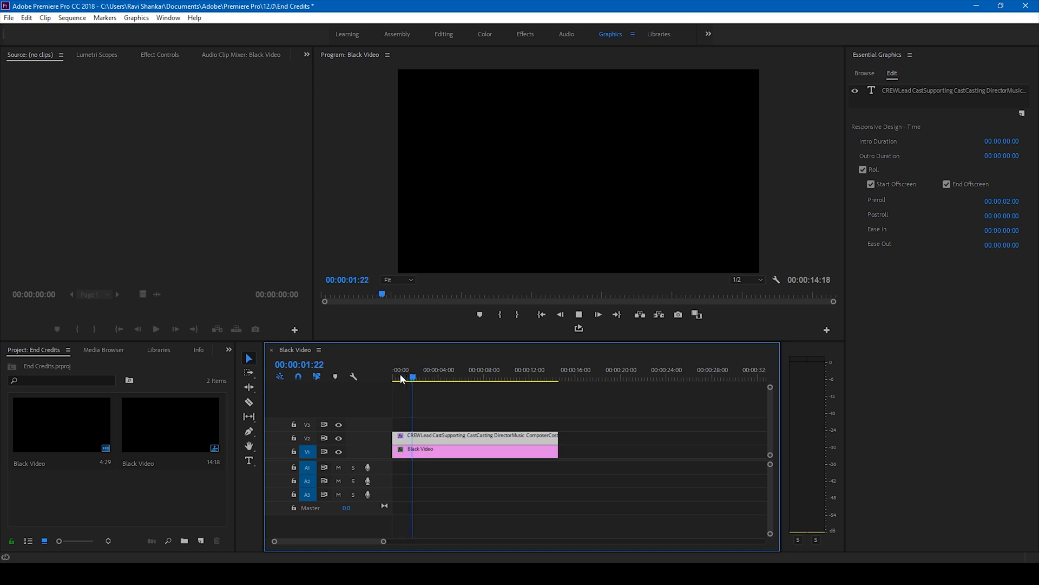